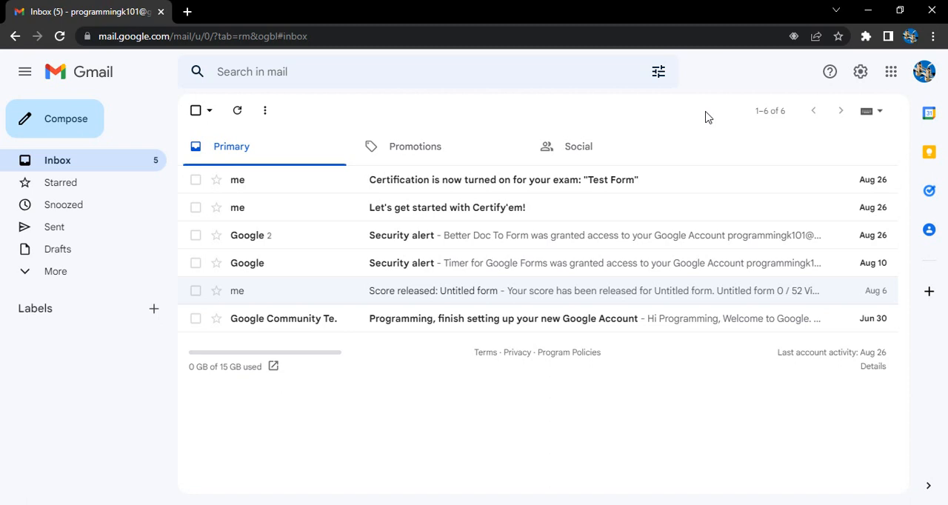
pyautogui.moveTo(77, 302)
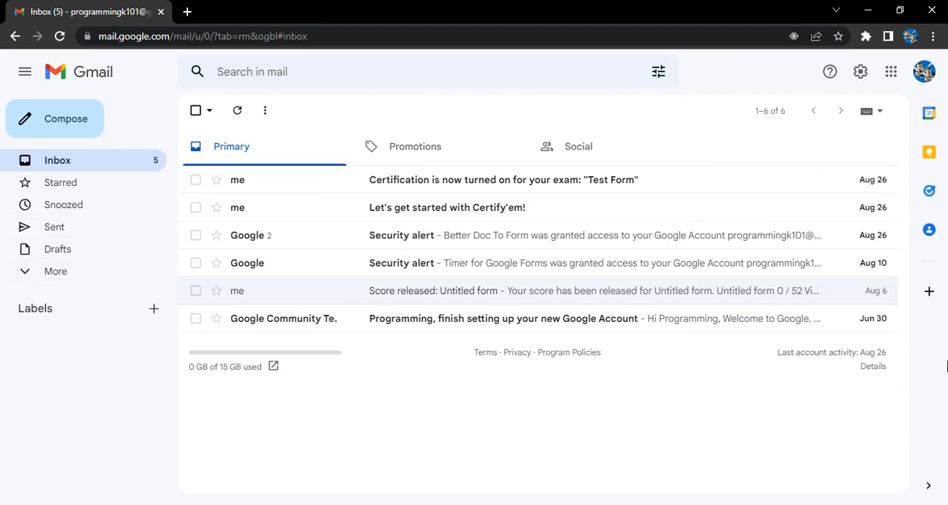
# - From the Gmail profile avatar, go to Manage your Google Account
pyautogui.click(925, 71)
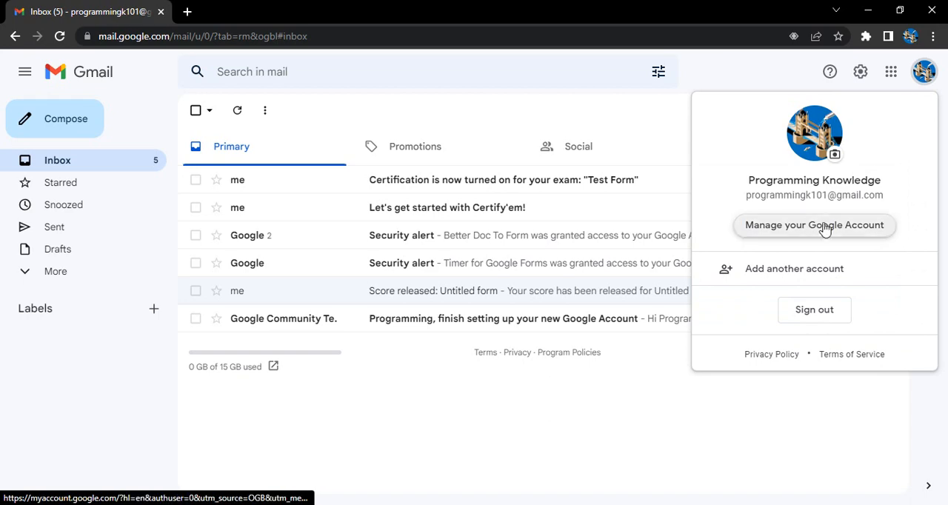
pyautogui.click(815, 225)
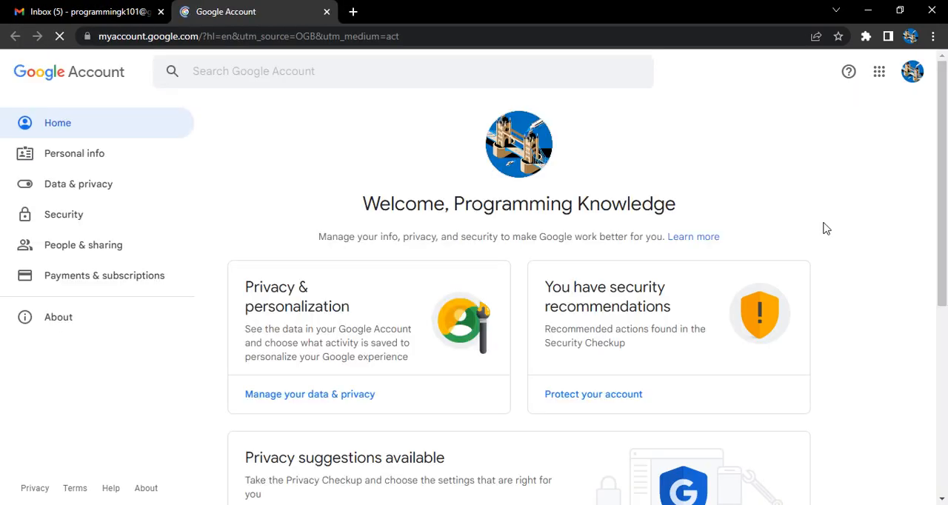
# - Go to Security and reach the 2-Step Verification introduction under Signing in to Google
pyautogui.click(62, 213)
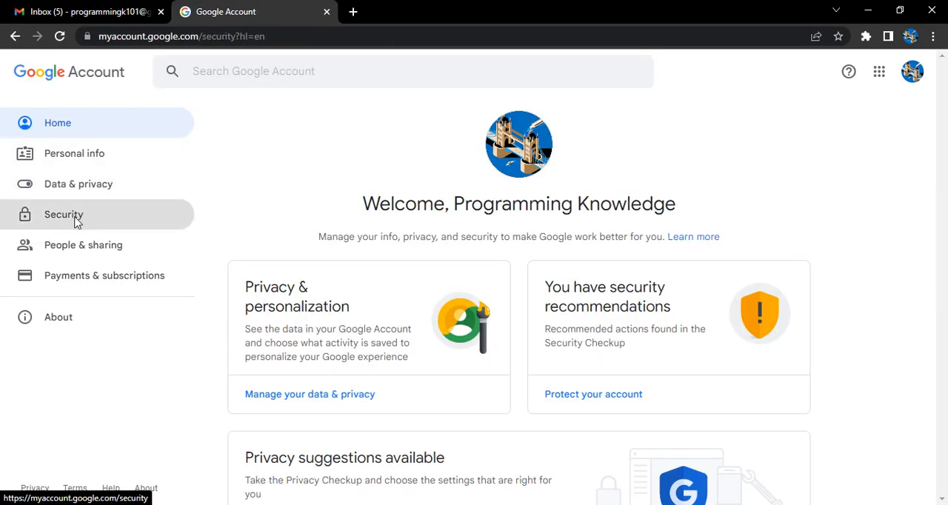
pyautogui.click(63, 213)
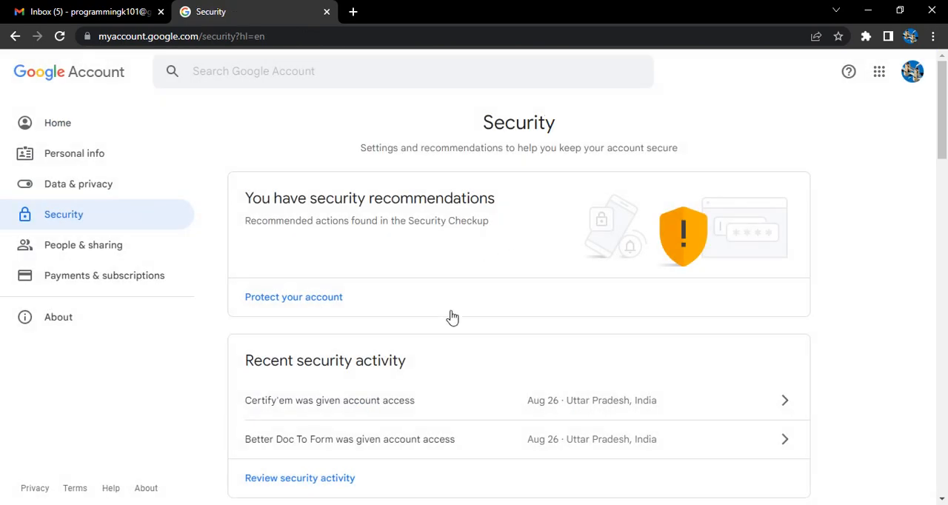
pyautogui.scroll(-3)
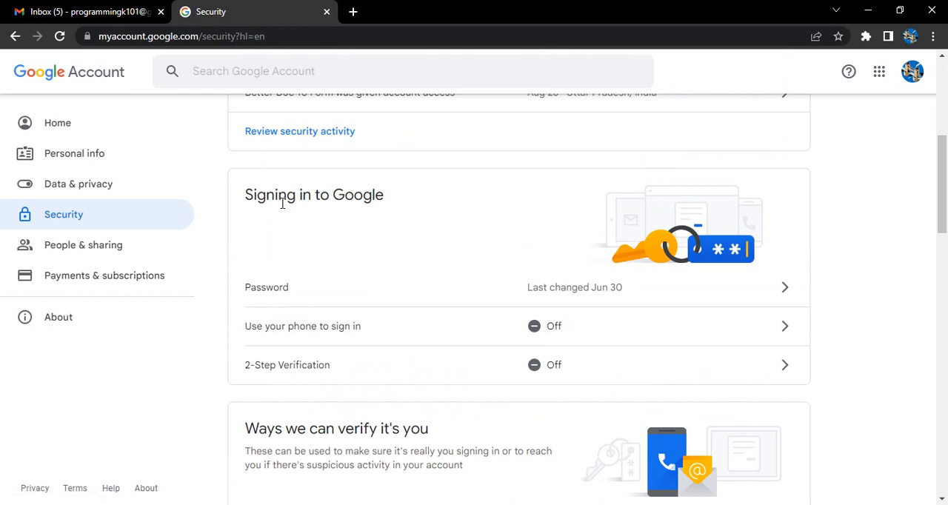
pyautogui.moveTo(444, 249)
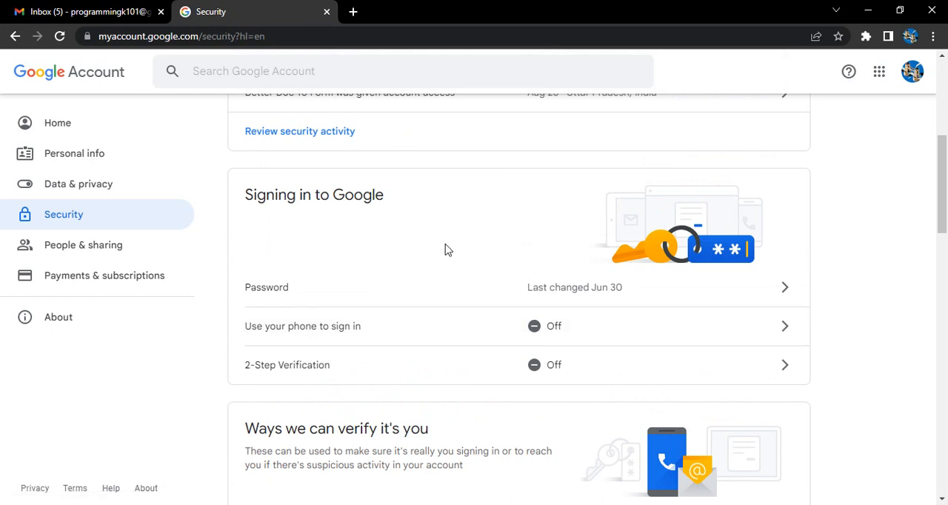
pyautogui.moveTo(318, 370)
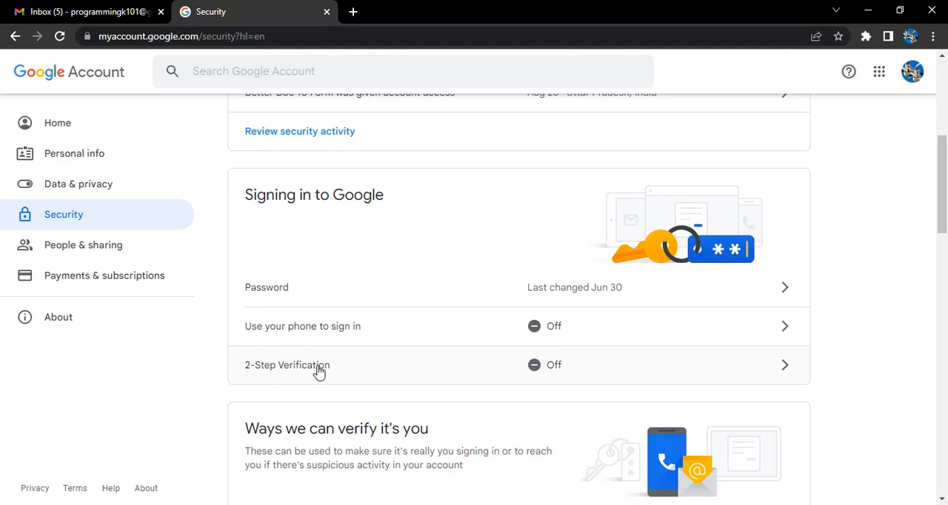
pyautogui.moveTo(557, 373)
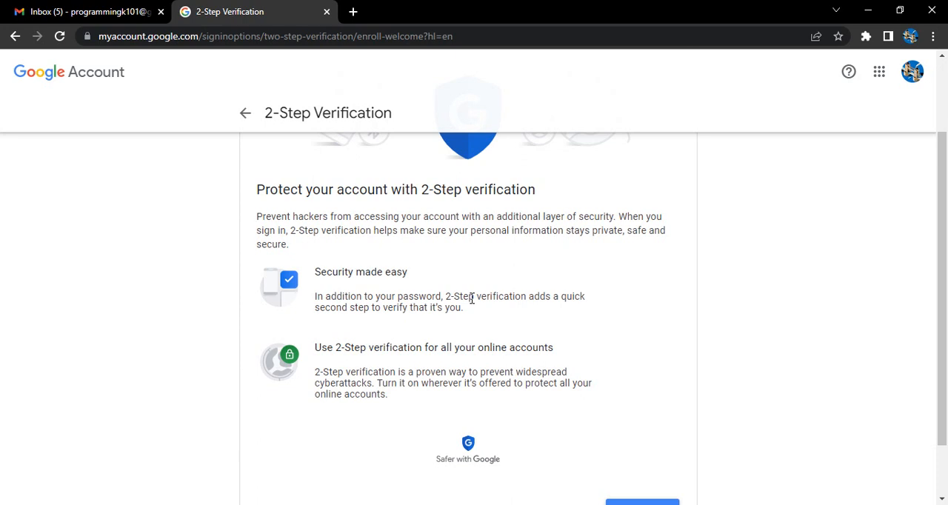
pyautogui.scroll(-3)
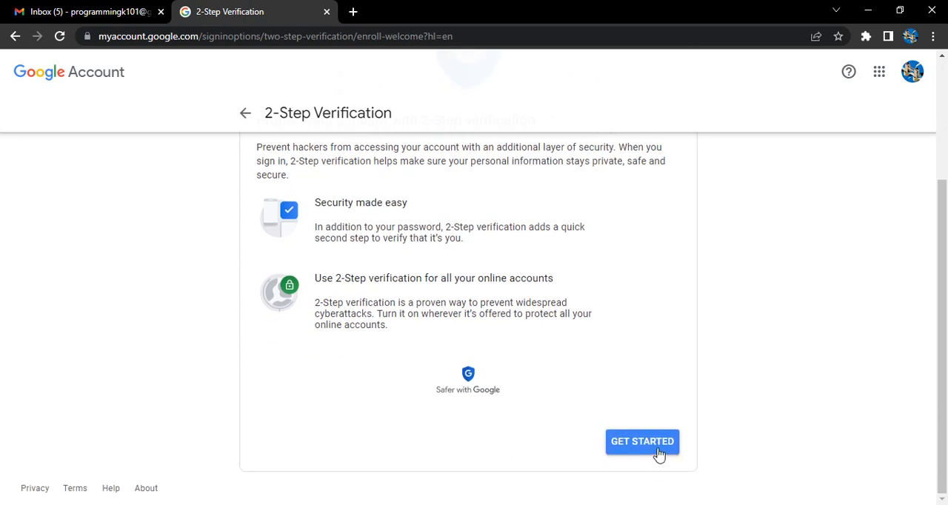
# - Get started, re-enter the account password and continue to the phone setup step
pyautogui.click(643, 442)
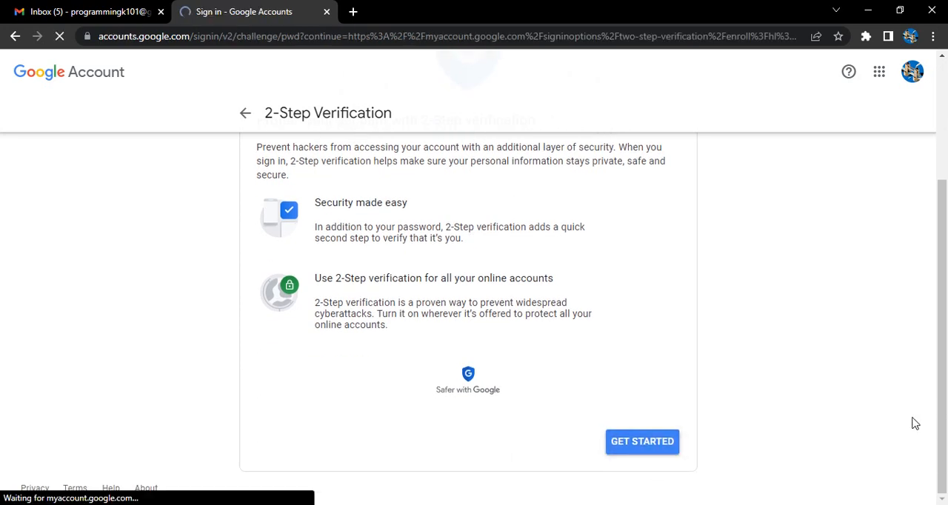
pyautogui.click(641, 441)
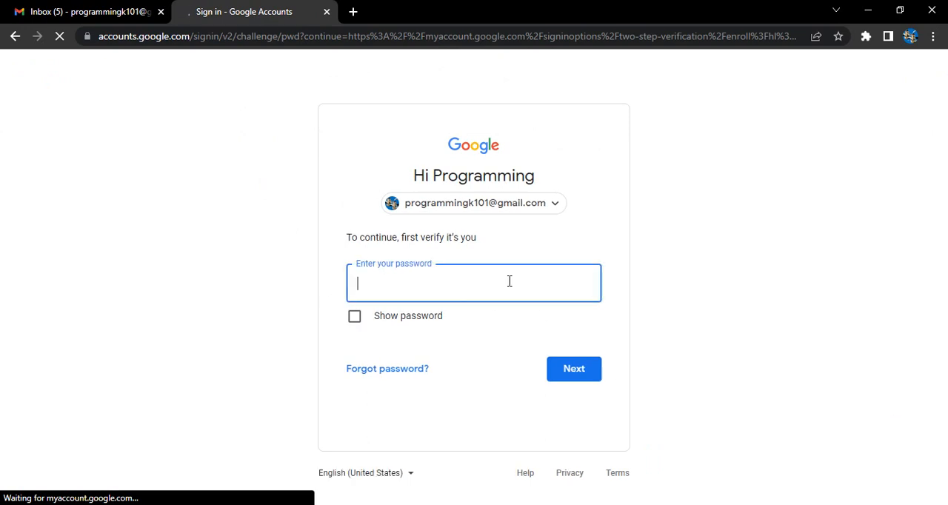
pyautogui.write('••')
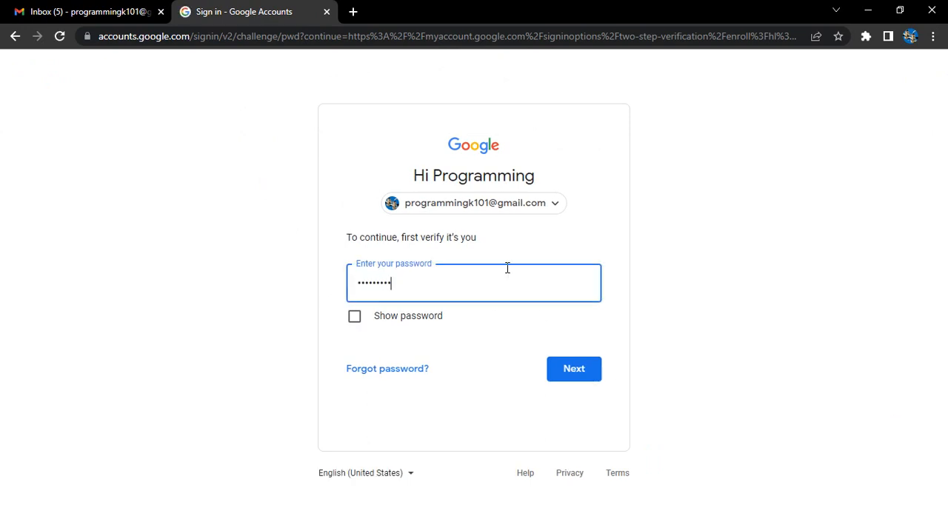
pyautogui.click(574, 369)
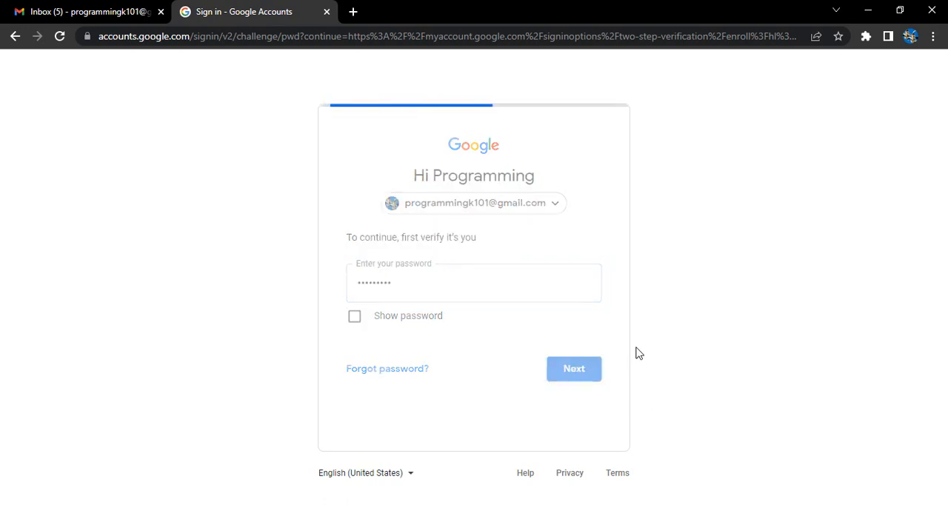
pyautogui.click(574, 369)
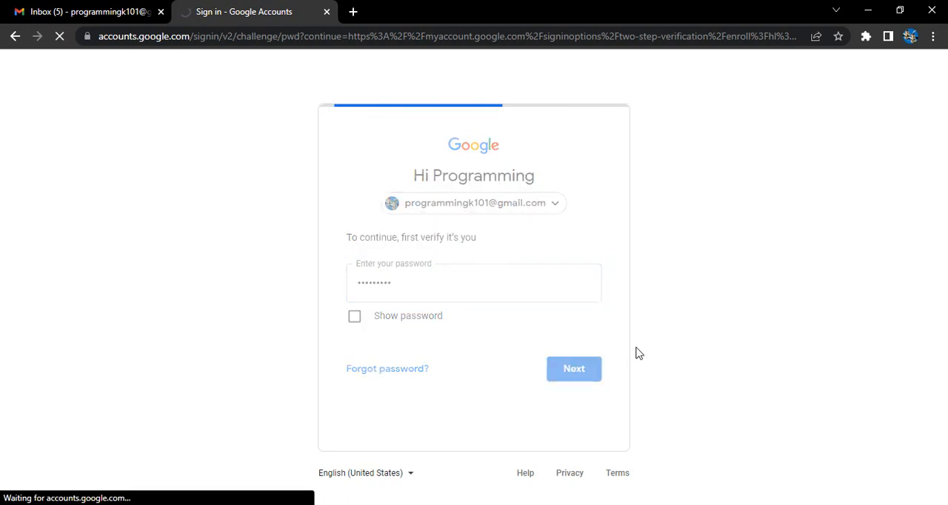
pyautogui.click(575, 369)
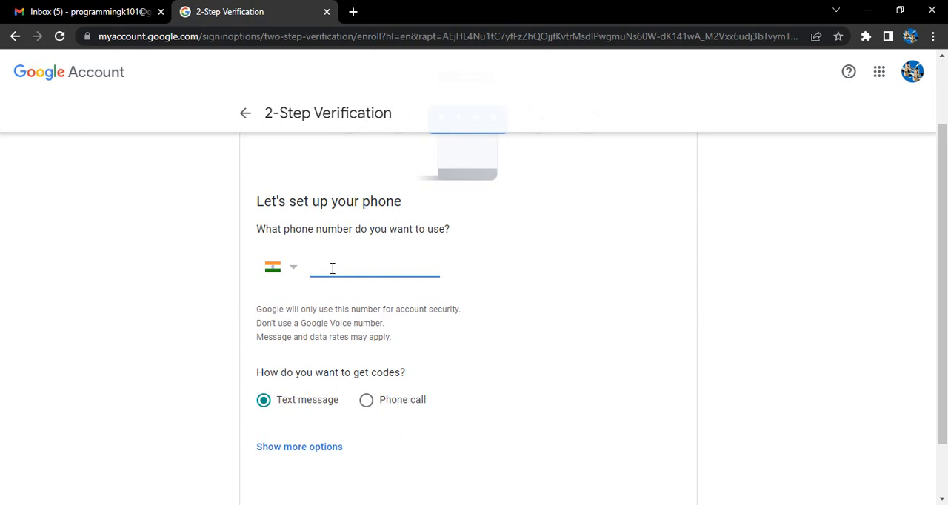
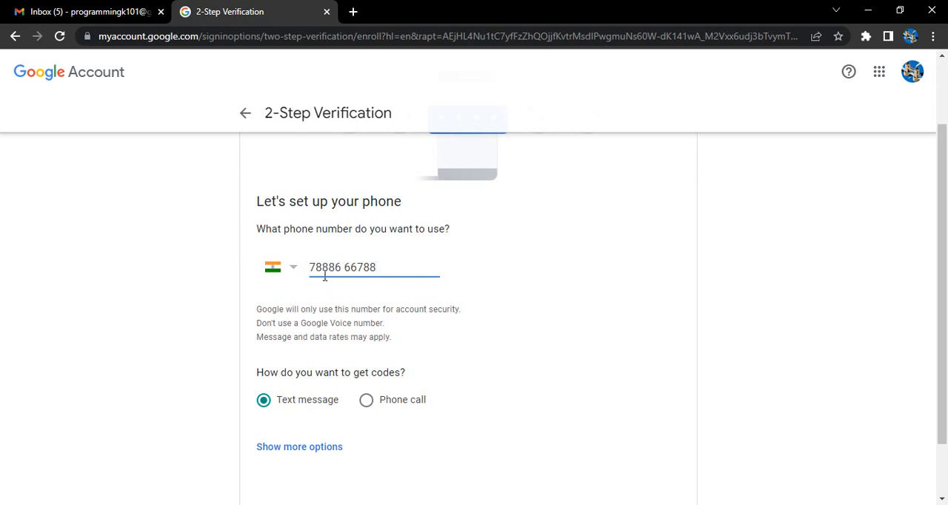
pyautogui.scroll(-3)
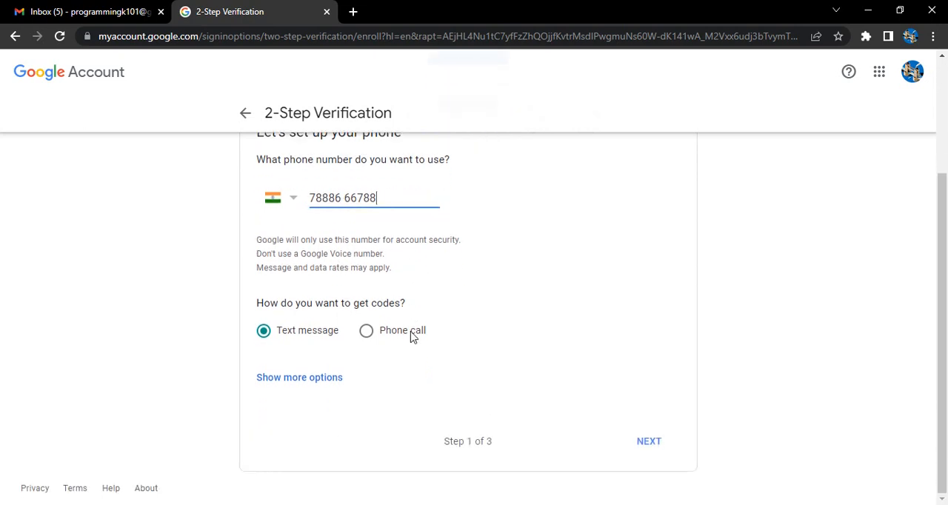
pyautogui.moveTo(334, 323)
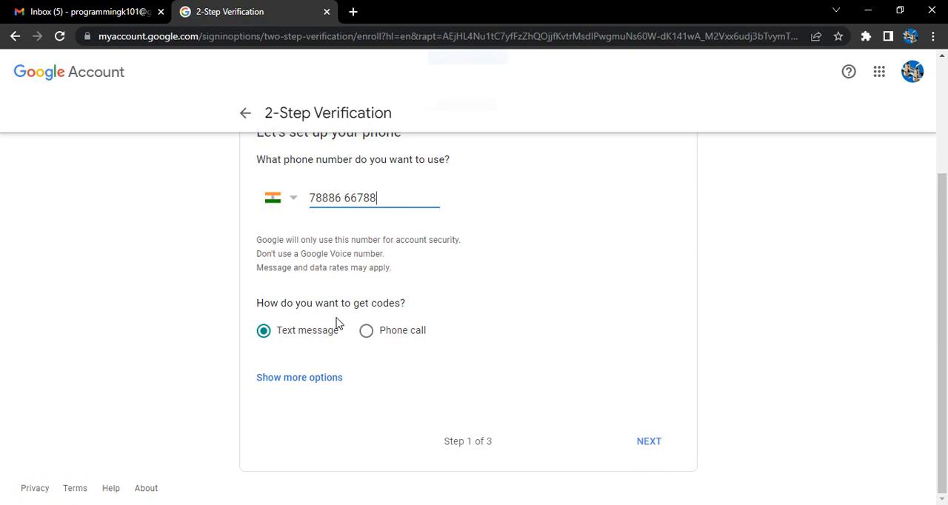
pyautogui.moveTo(314, 388)
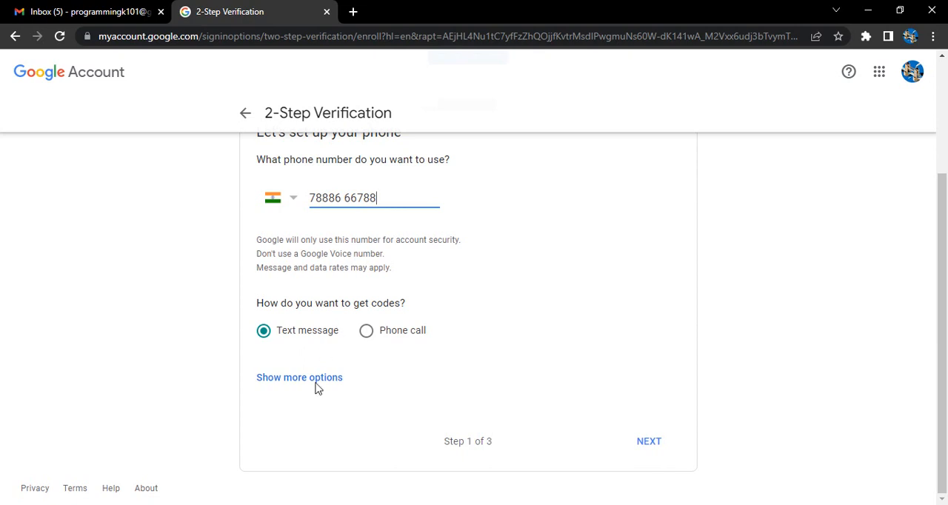
# - Review and hide Show more options, then submit the number with NEXT
pyautogui.click(300, 376)
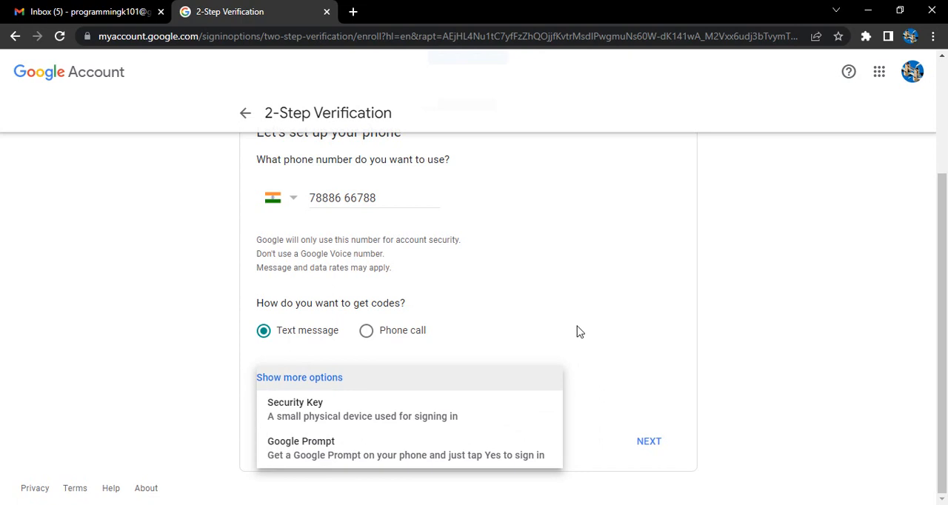
pyautogui.moveTo(563, 331)
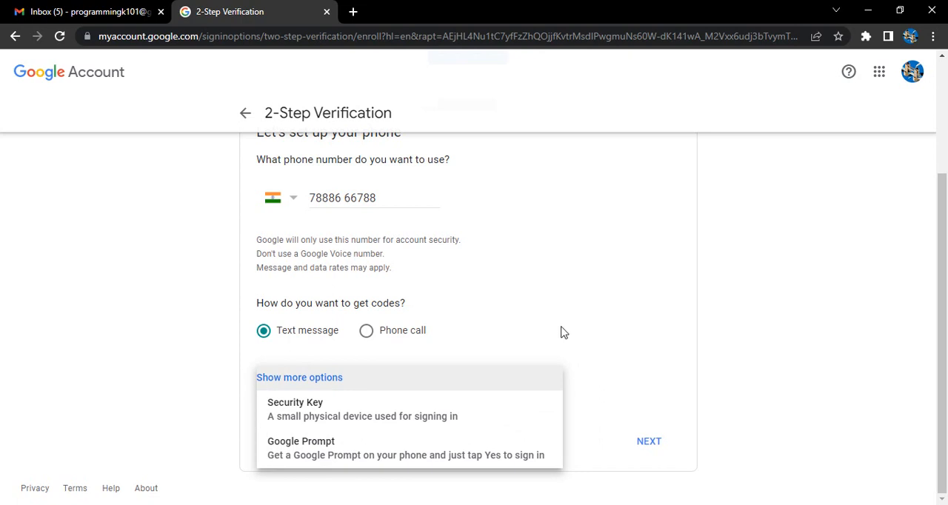
pyautogui.click(299, 376)
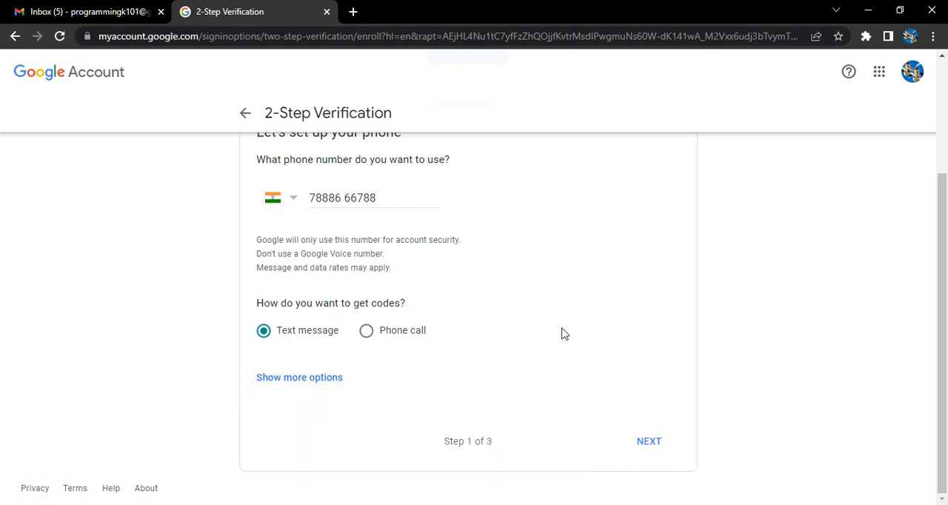
pyautogui.moveTo(734, 473)
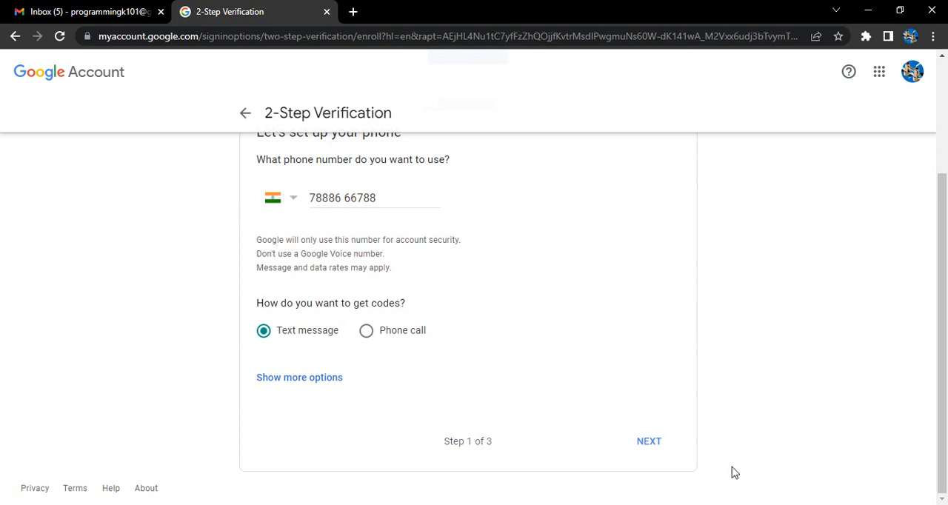
pyautogui.click(648, 442)
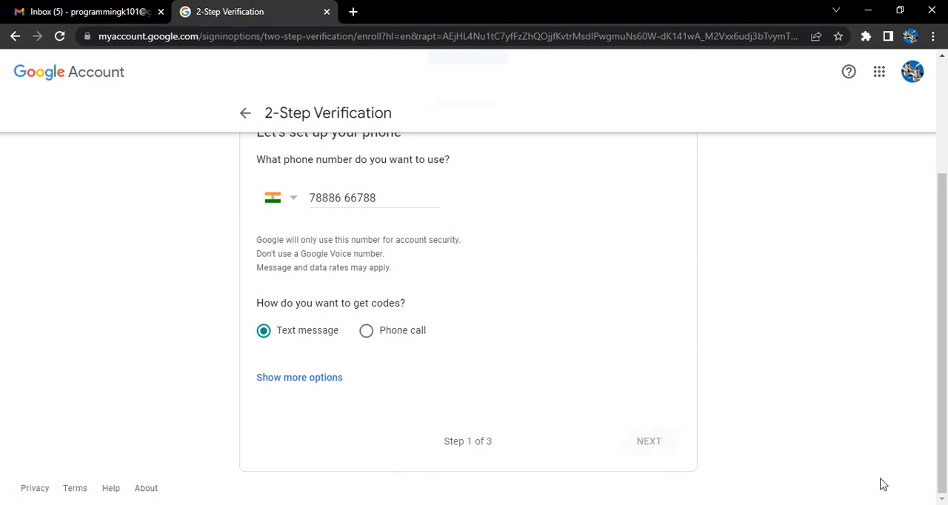
# - On Confirm that it works, focus the Enter the code field for the texted code
pyautogui.click(649, 441)
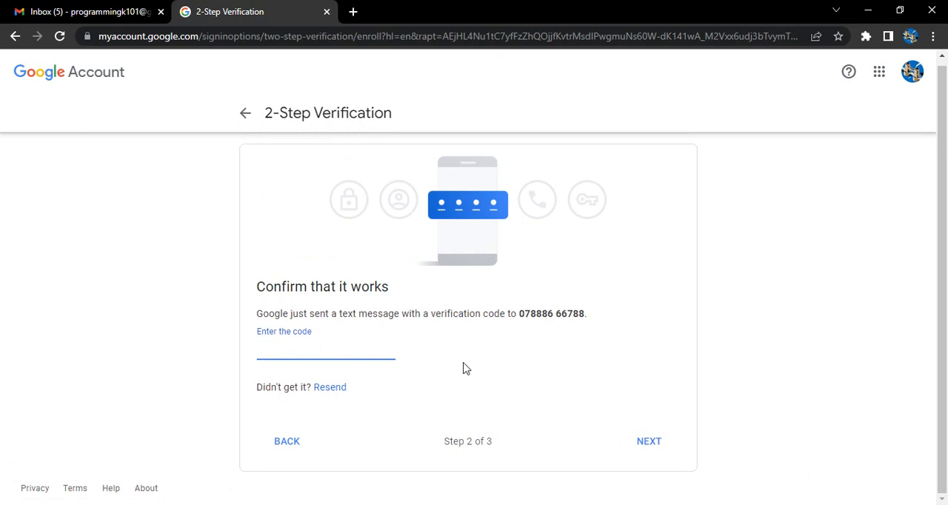
pyautogui.click(326, 351)
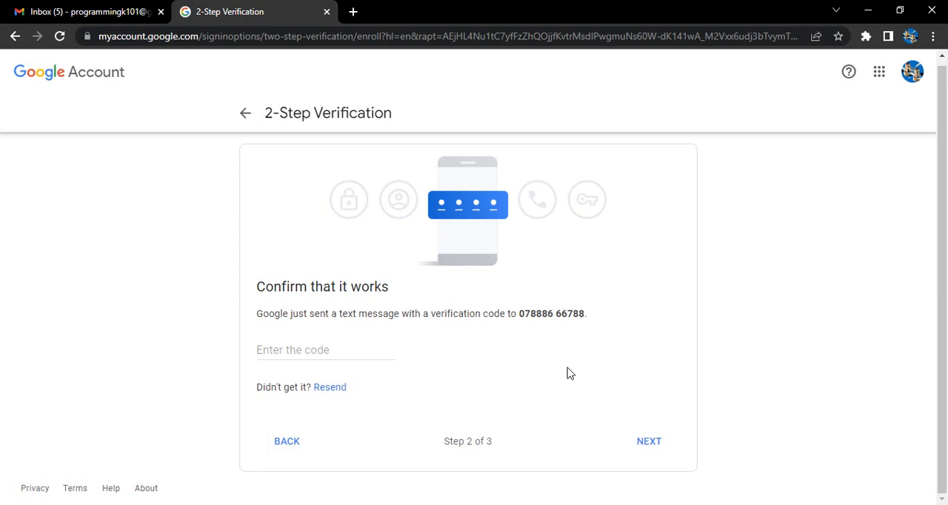
pyautogui.moveTo(621, 453)
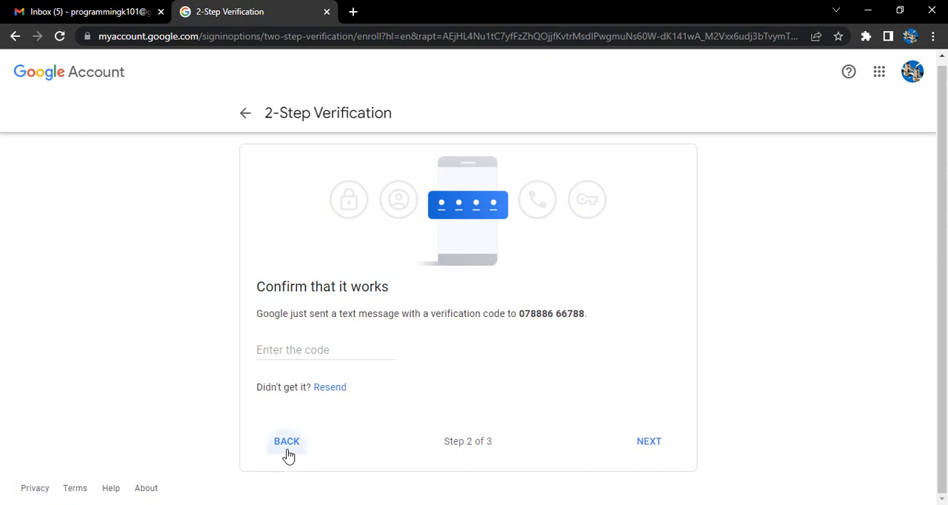
pyautogui.click(288, 441)
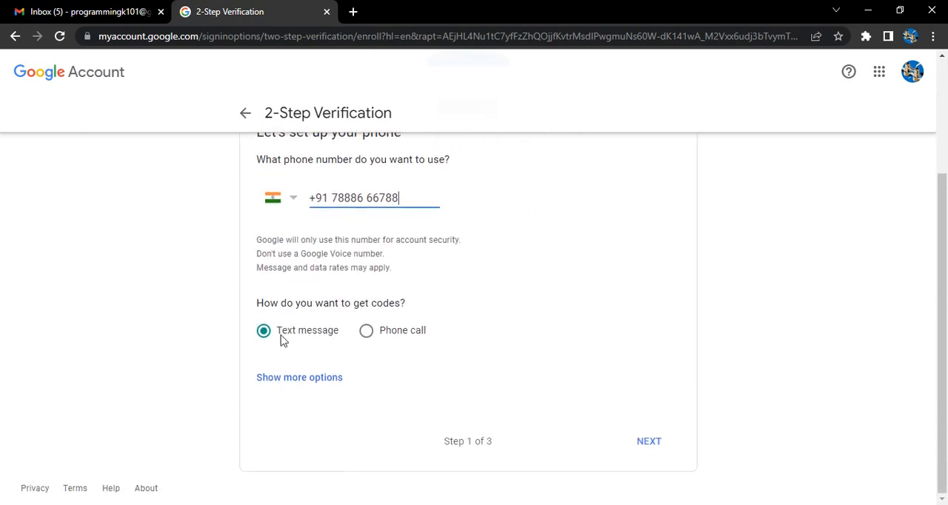
pyautogui.moveTo(368, 330)
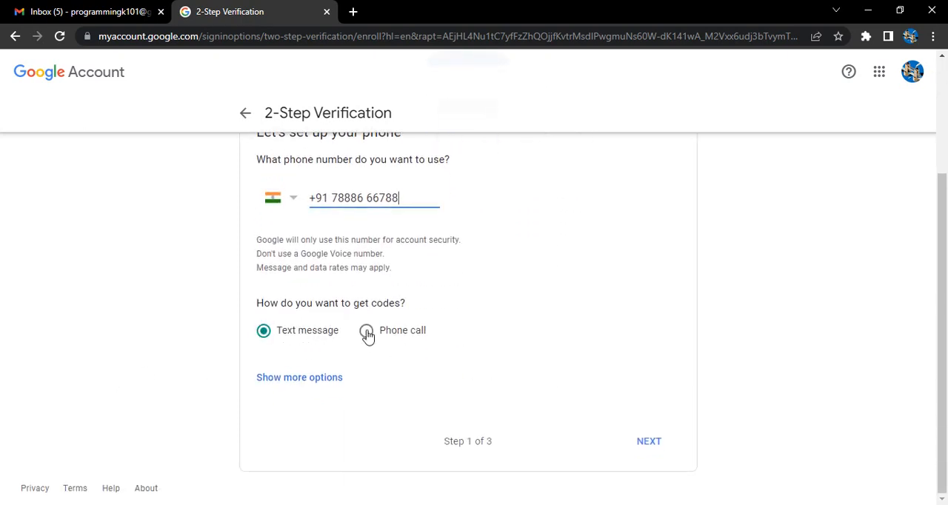
pyautogui.click(368, 331)
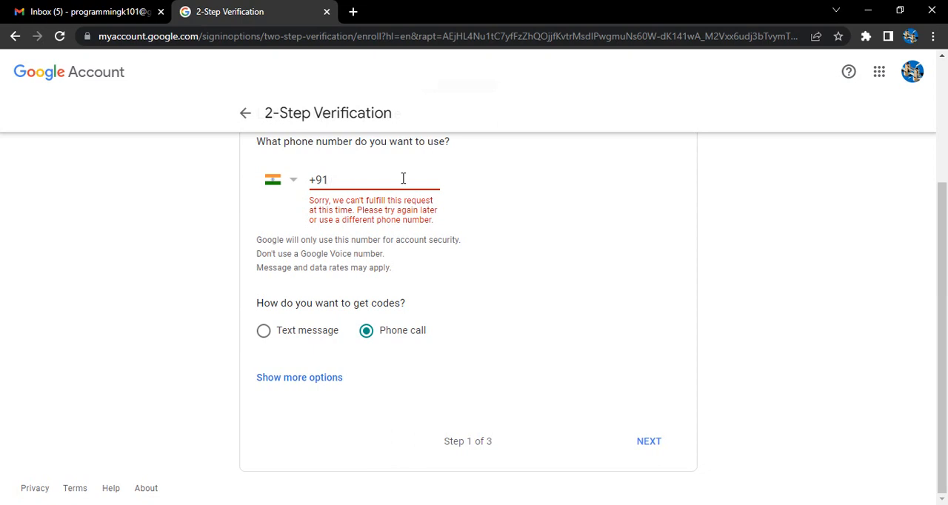
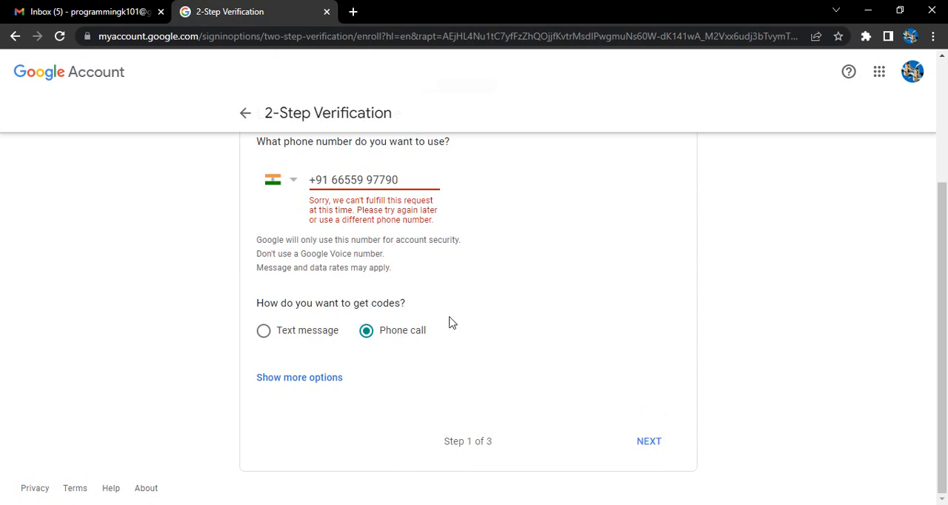
pyautogui.click(299, 377)
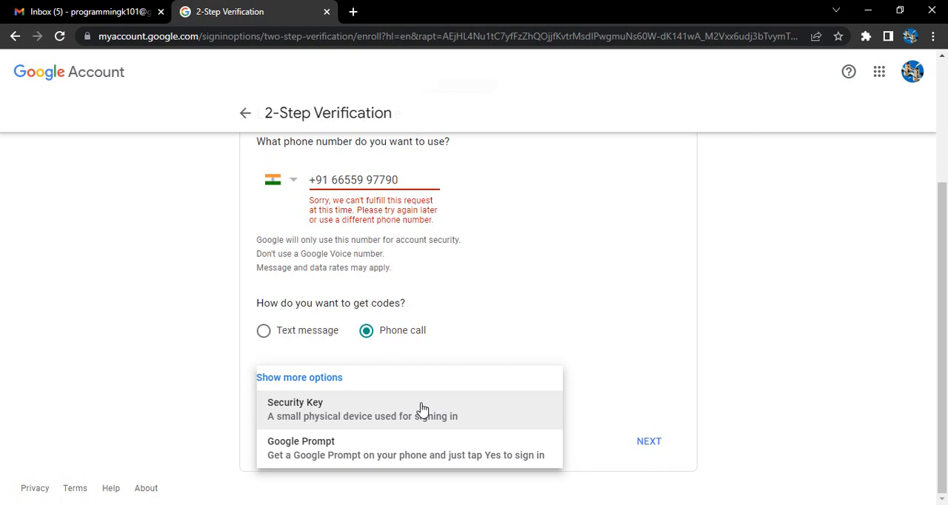
pyautogui.moveTo(444, 444)
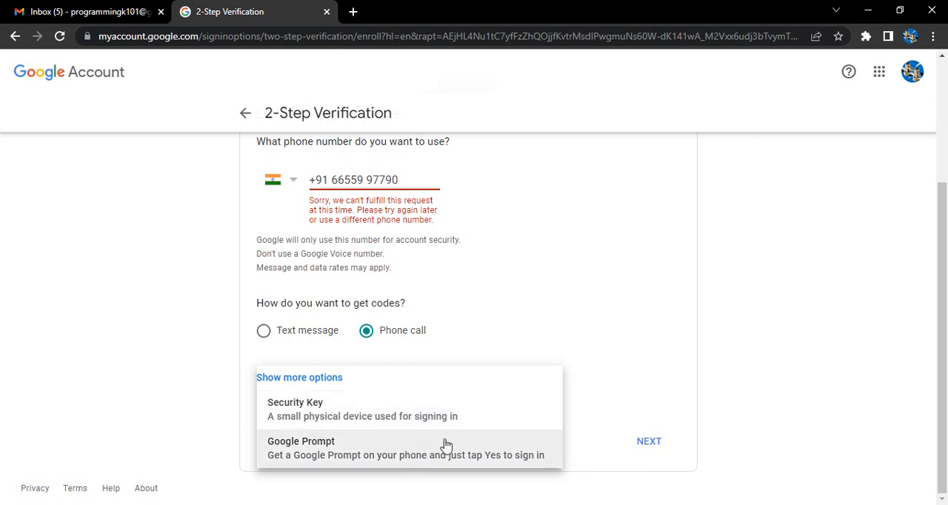
pyautogui.moveTo(486, 426)
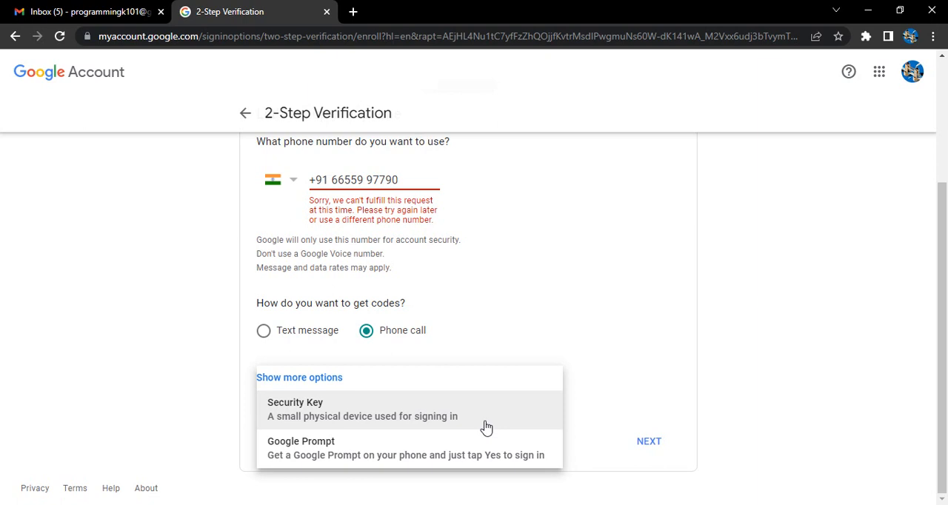
pyautogui.click(299, 376)
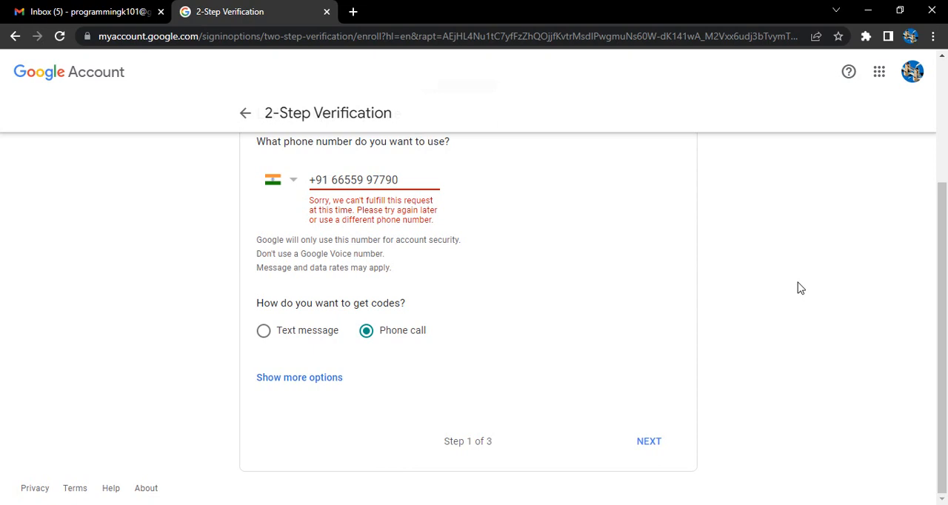
pyautogui.moveTo(675, 136)
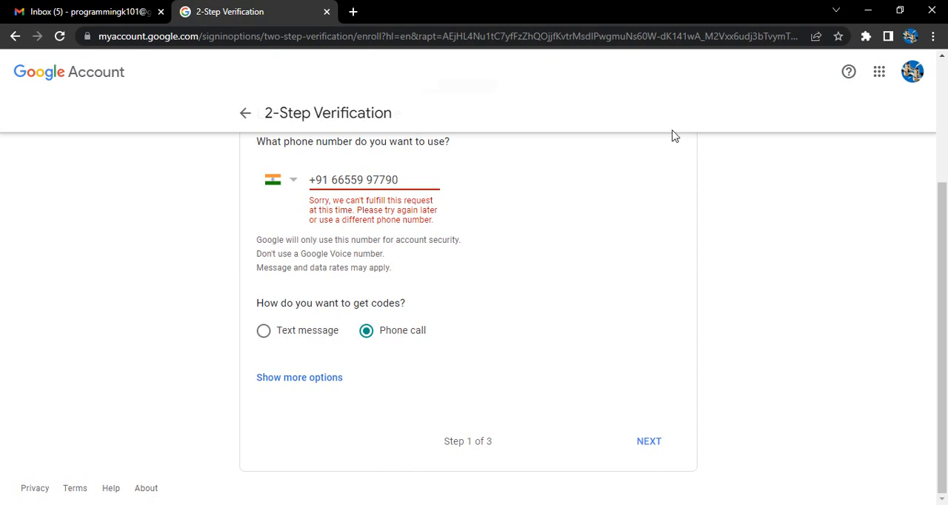